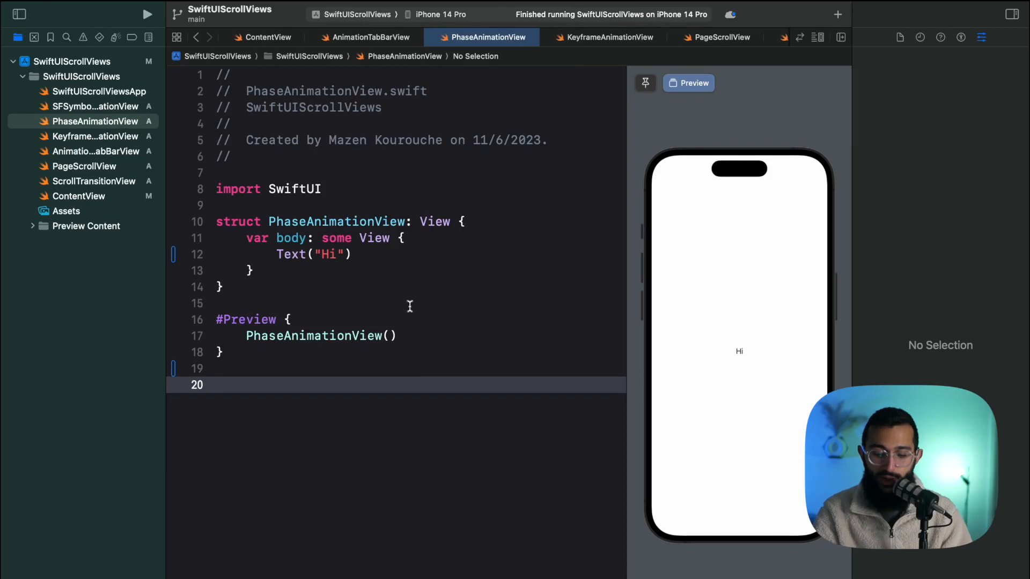
Declare enum Phase with cases initial, unroundCorners, rotate and finish
type("enum Phase {")
type("case")
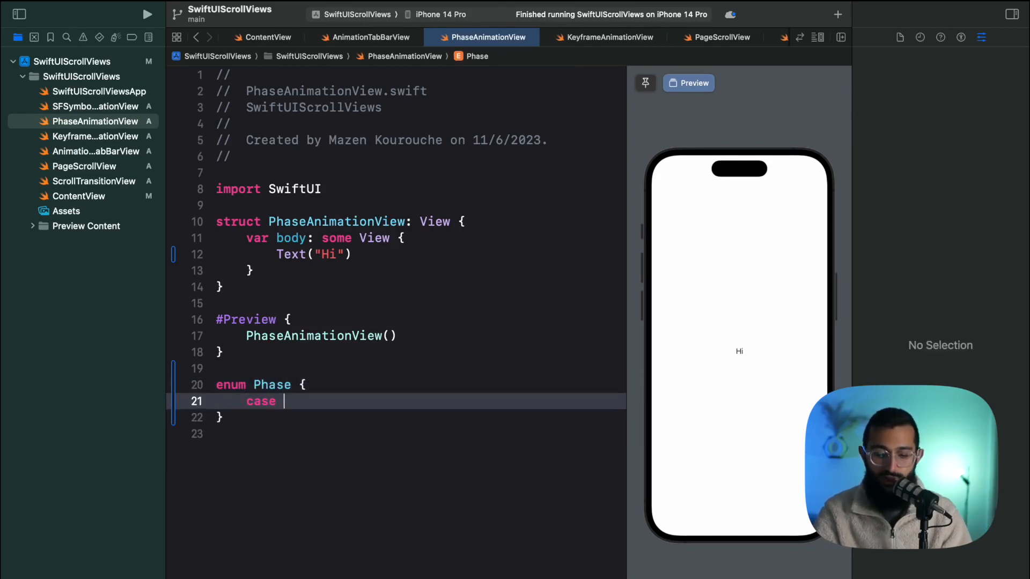
type("initial")
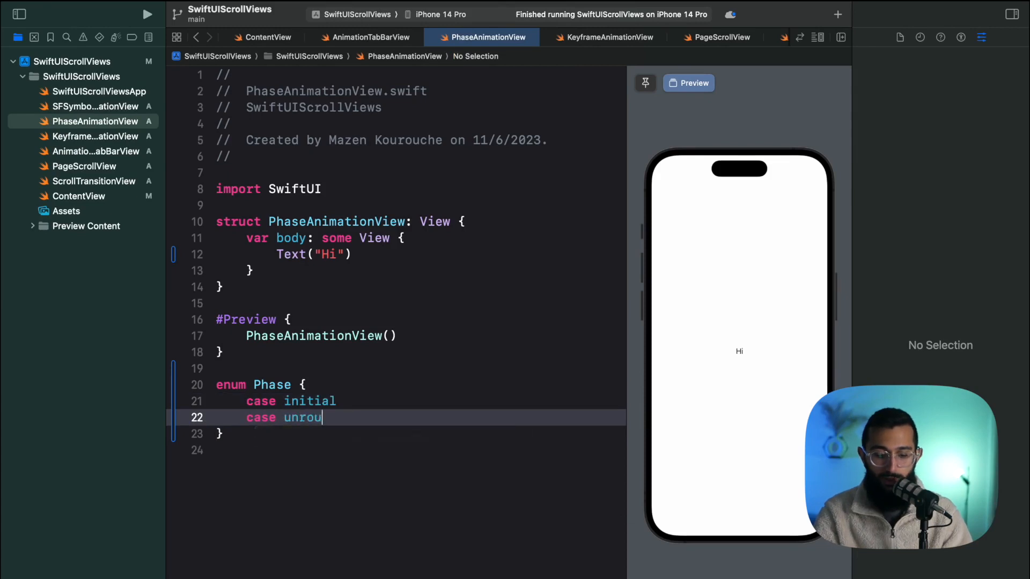
type("ndCorners")
type("var")
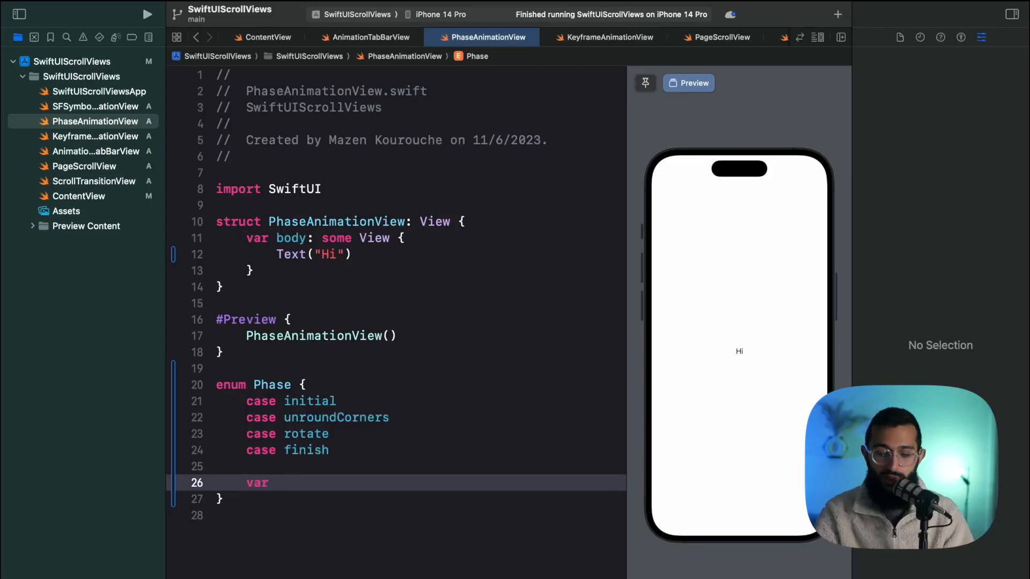
Add var cornerRadius: Double switching to 50.0 for .initial/.finish and 0.0 for .unroundCorners/.rotate
type("cornerRadius")
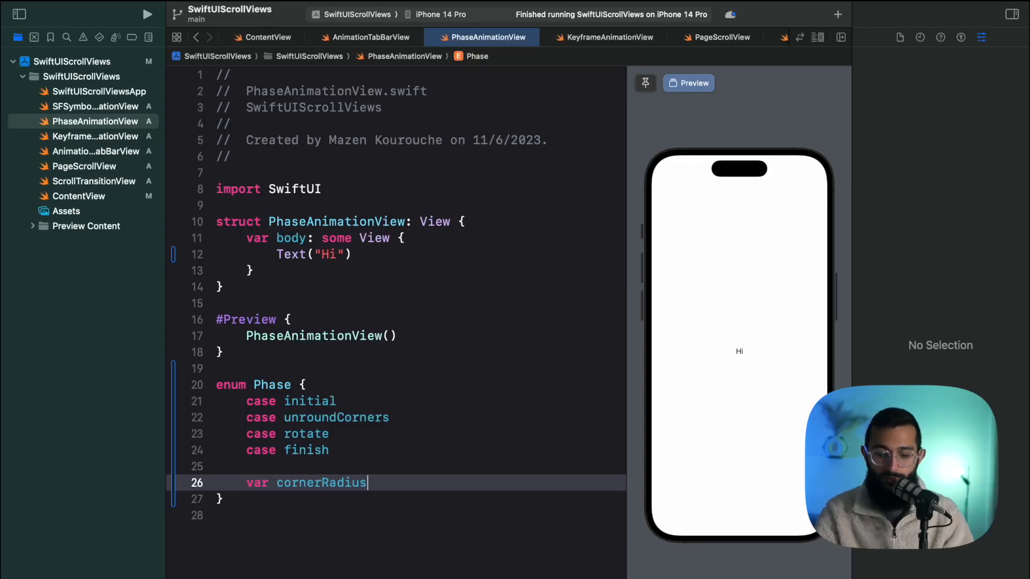
type("switch self {")
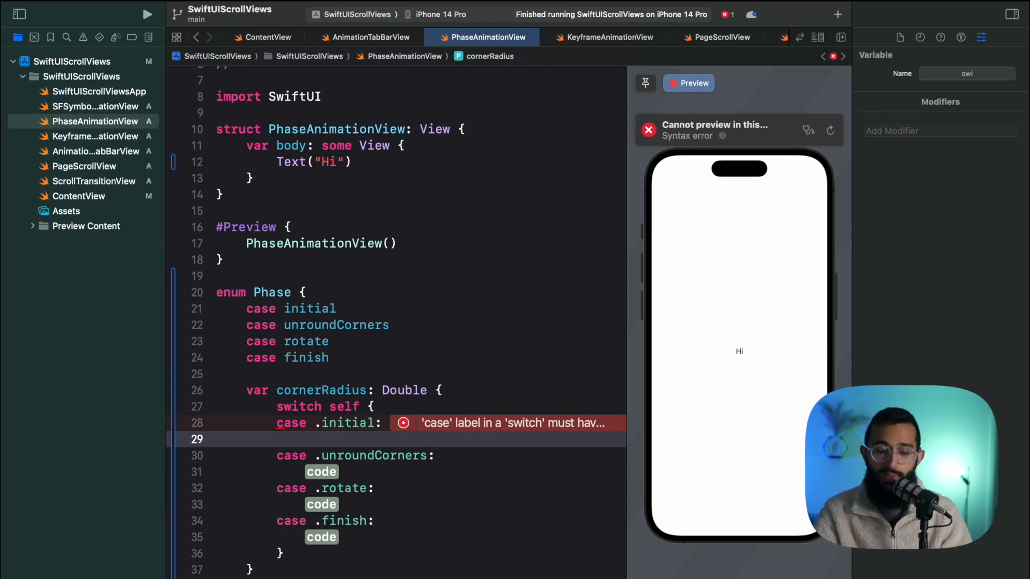
type("50.")
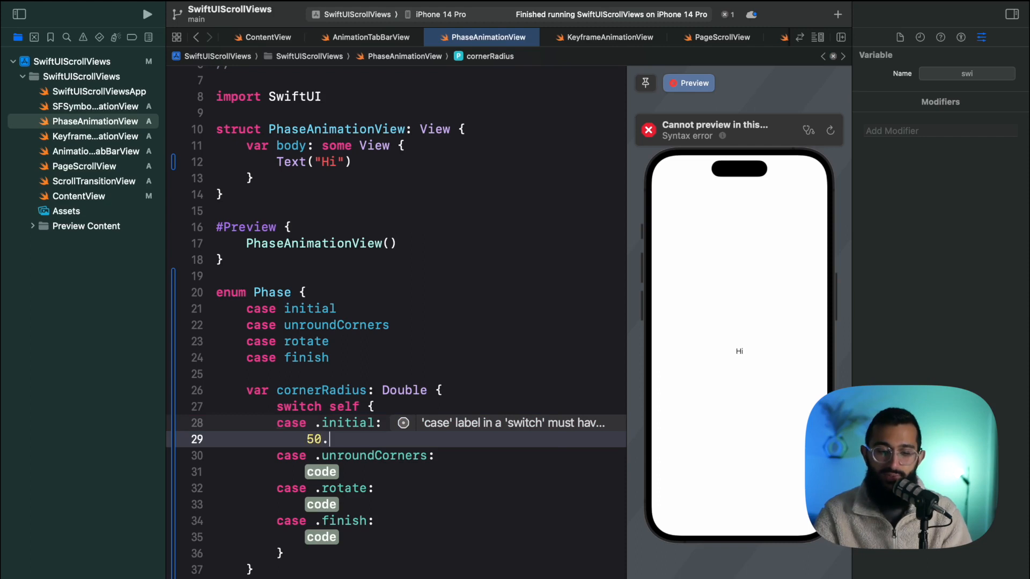
type("0")
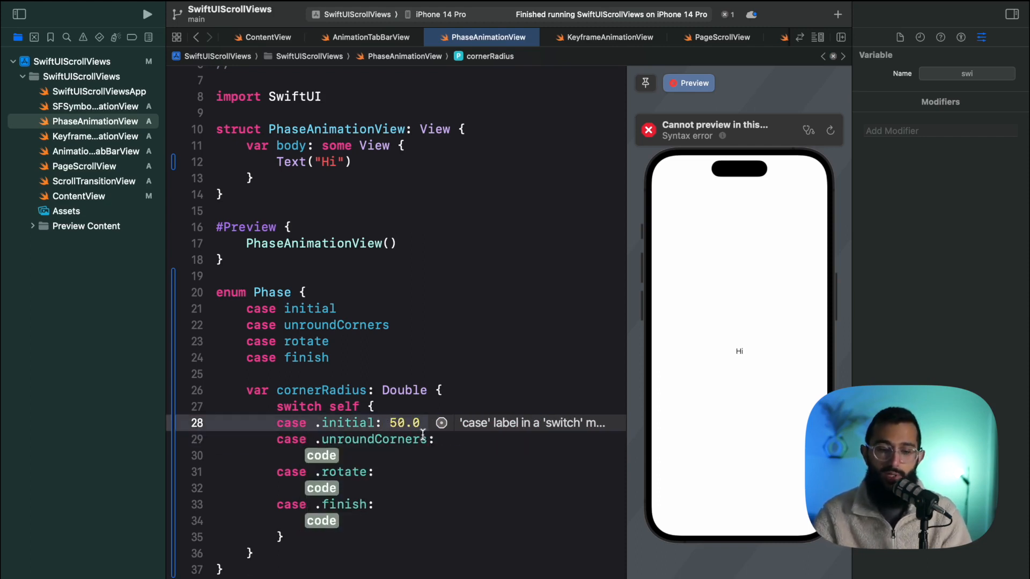
mouse_move(332, 520)
type(", .finish")
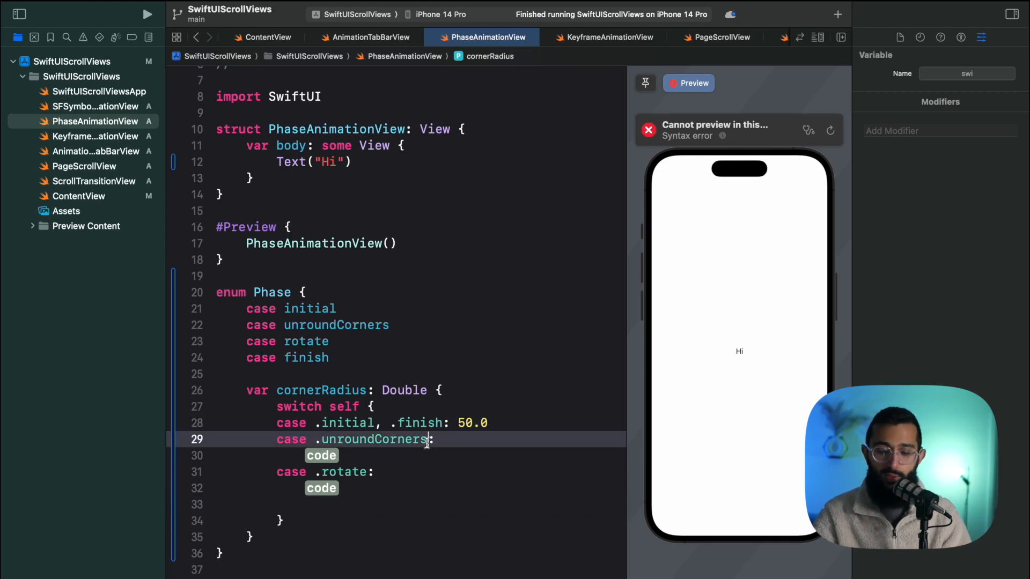
type(", .rotate")
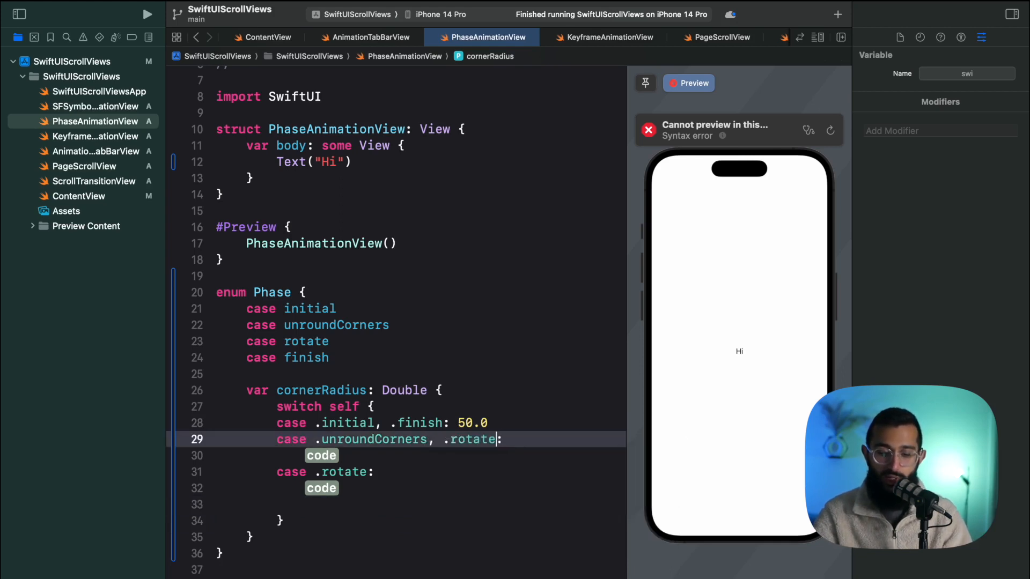
type("0.0")
type("var foreground")
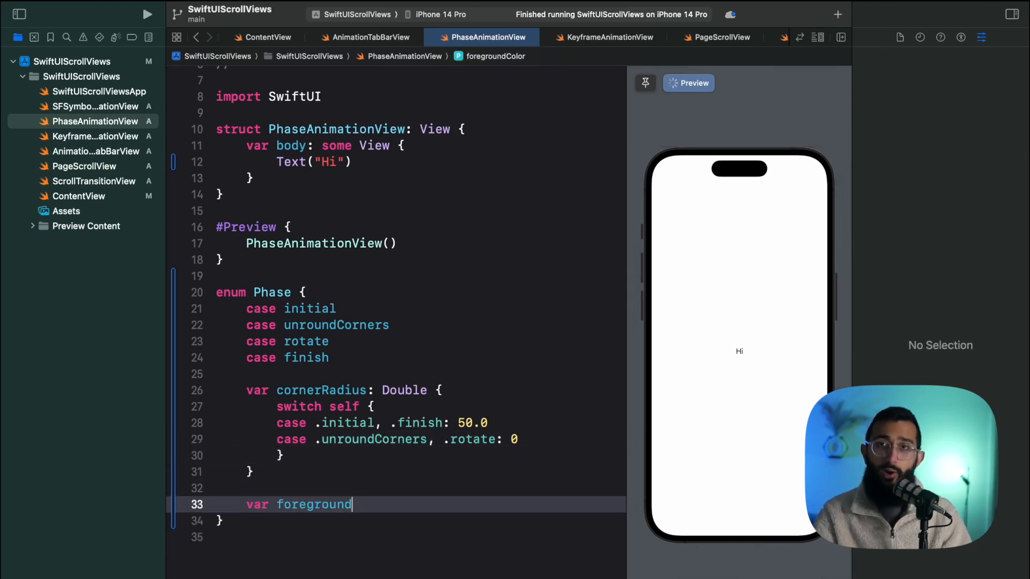
Add var foregroundStyle: Color returning .purple for .initial and .finish
type("Style: Color {")
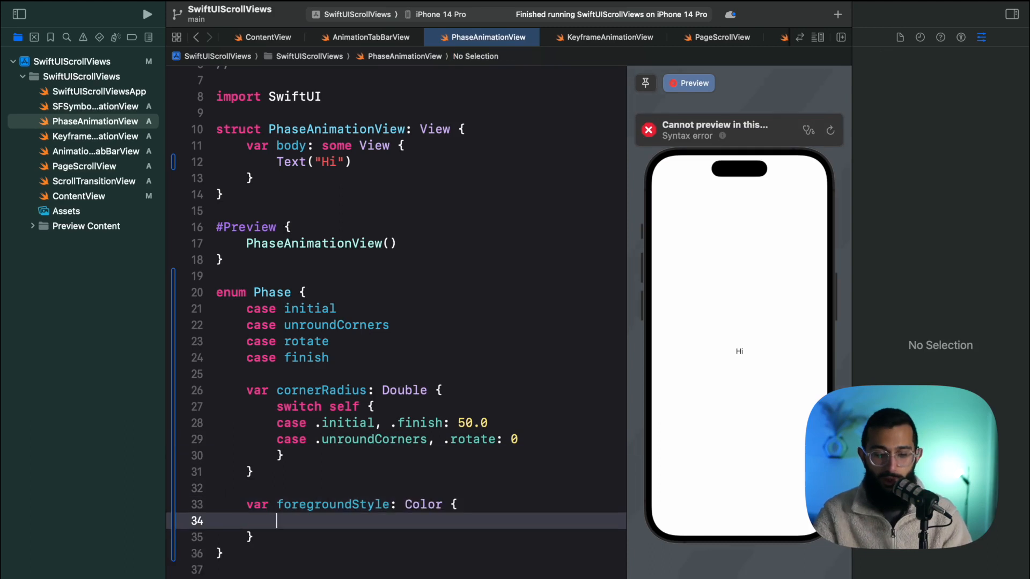
type("switch self {")
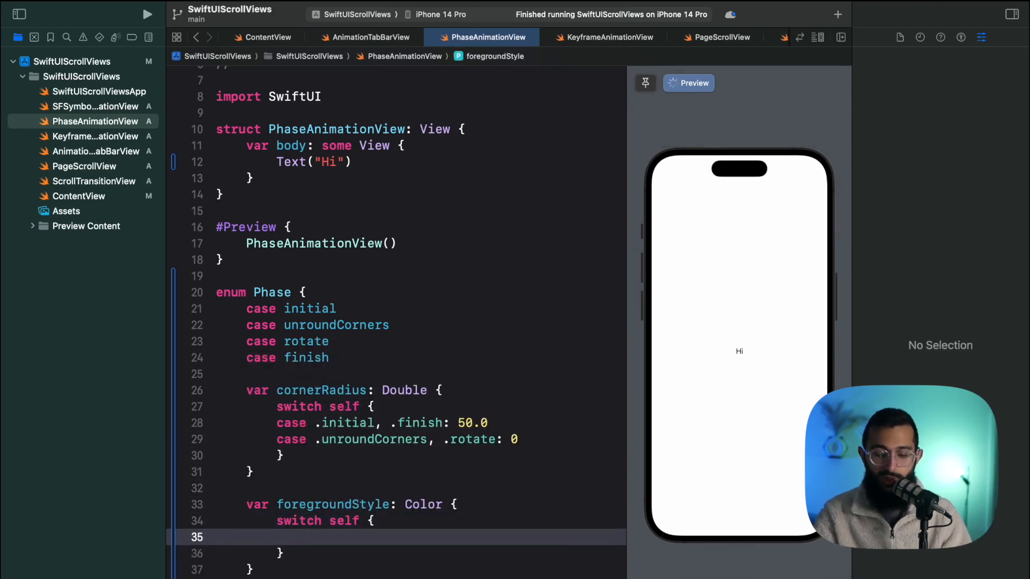
type("case .initial:")
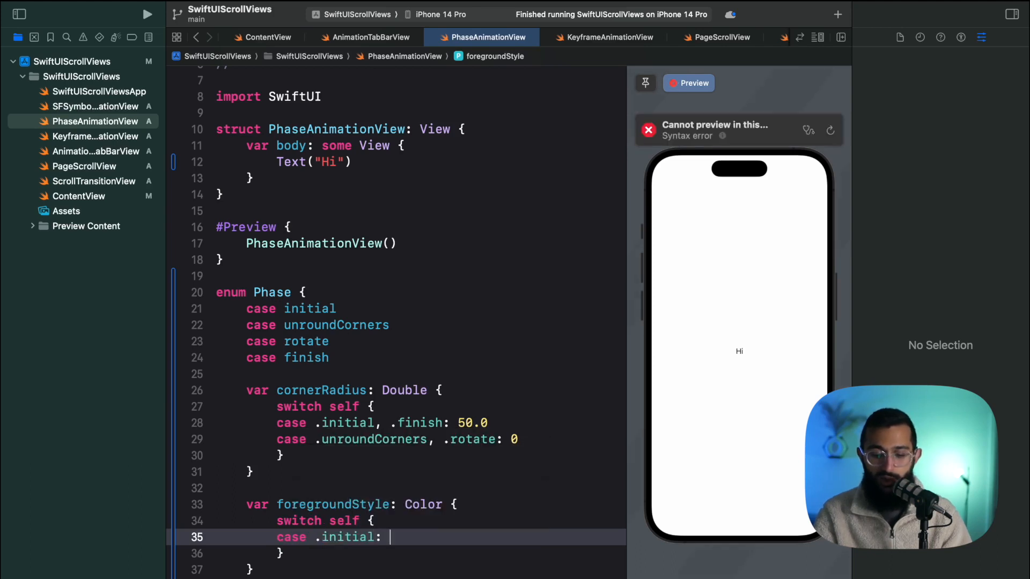
type(".purple,")
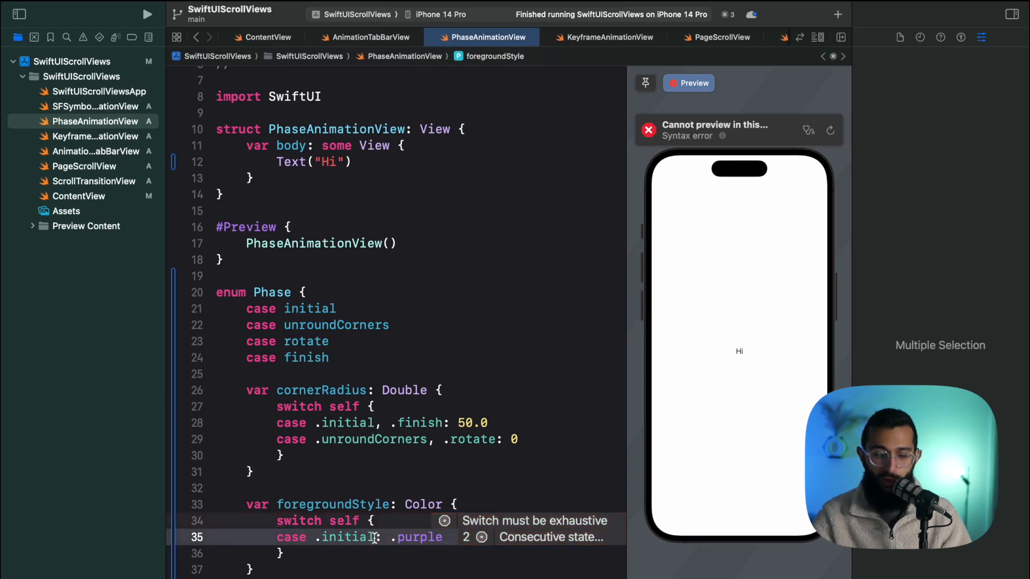
type(", .finish")
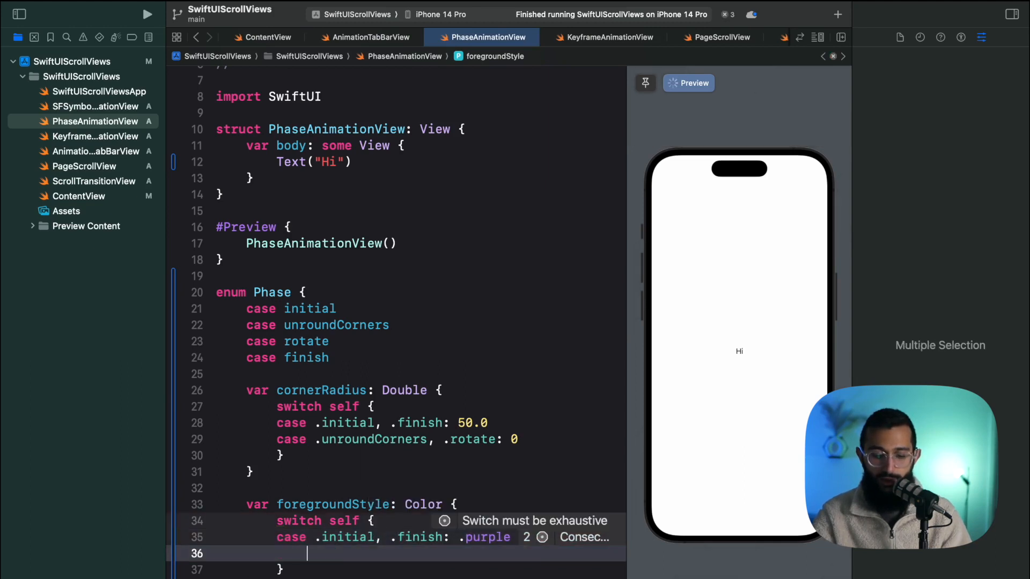
Return .blue for .unroundCorners and .rotate, then start var rotation: Angle
type("case")
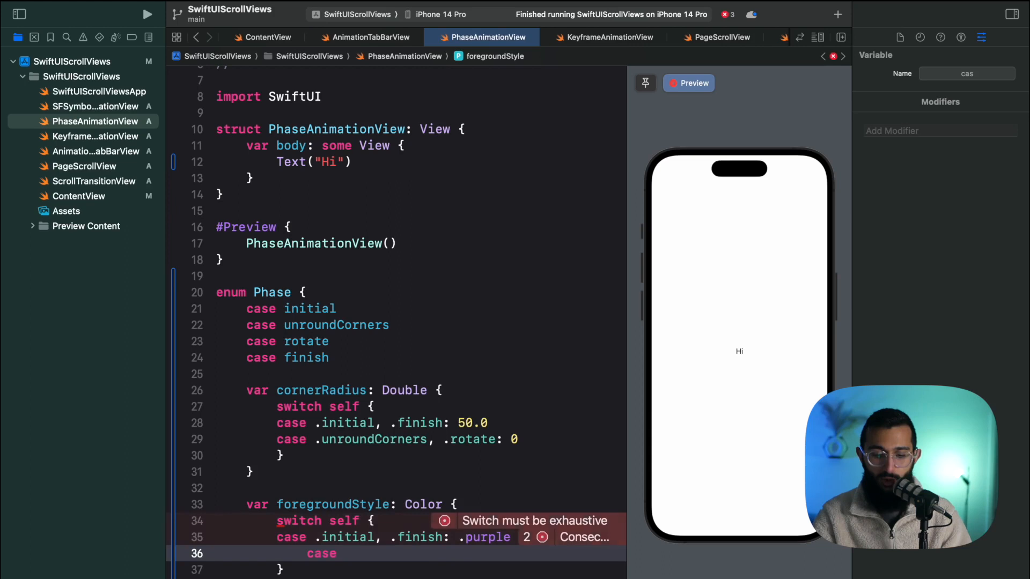
type(".unroundCorners")
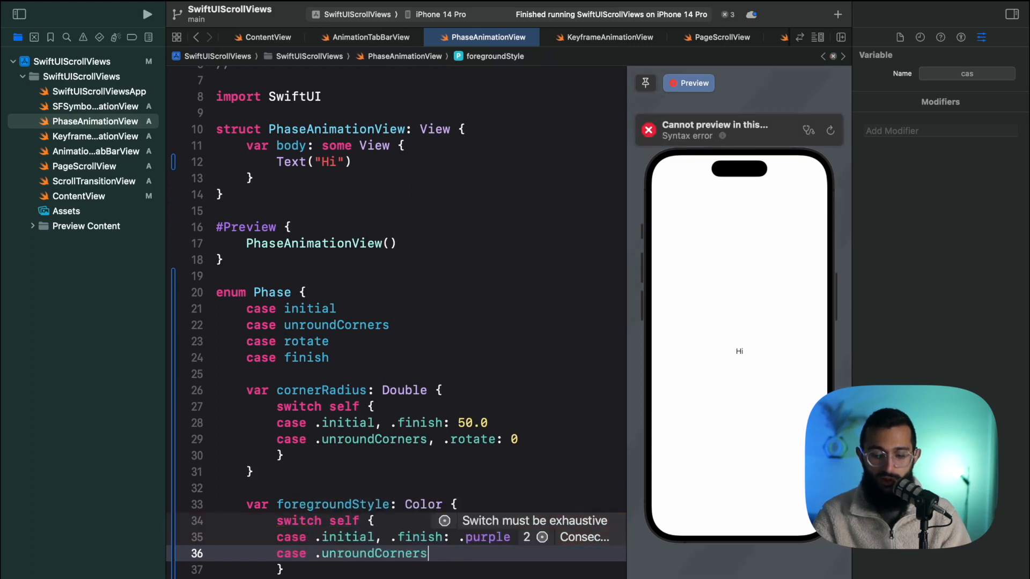
type(", .rotate: .blue")
type("var r")
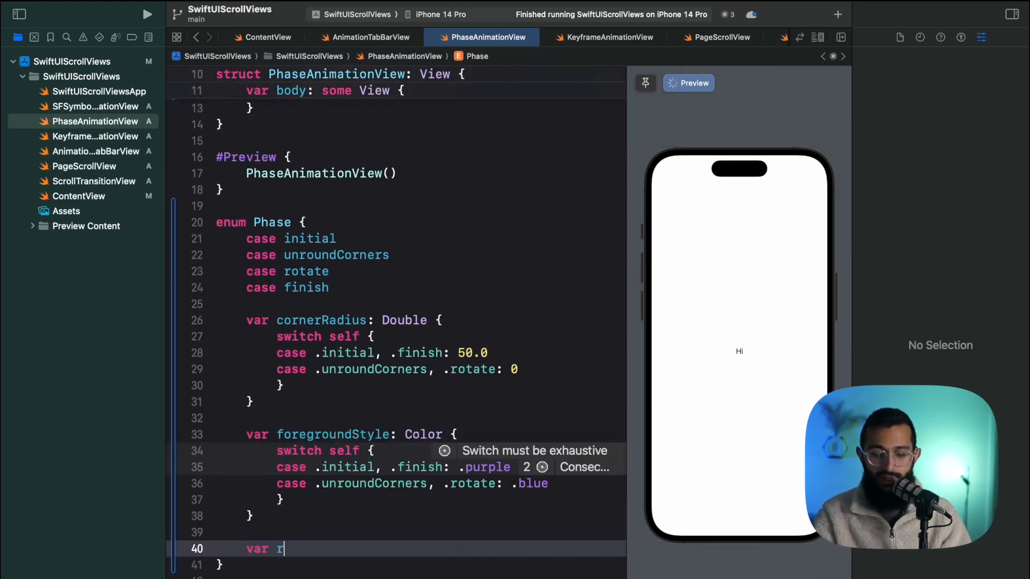
type("otation: A")
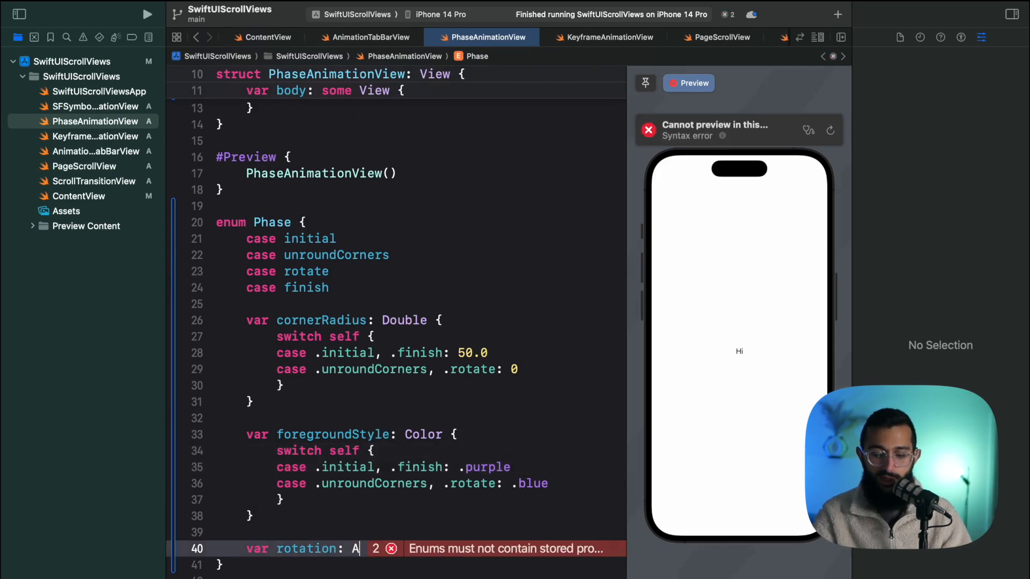
Switch rotation to .degrees(0) for .initial/.unroundCorners and .degrees(180) for .rotate/.finish, then begin struct AnimatedShapeView
type("switch self {")
type("case .initial,")
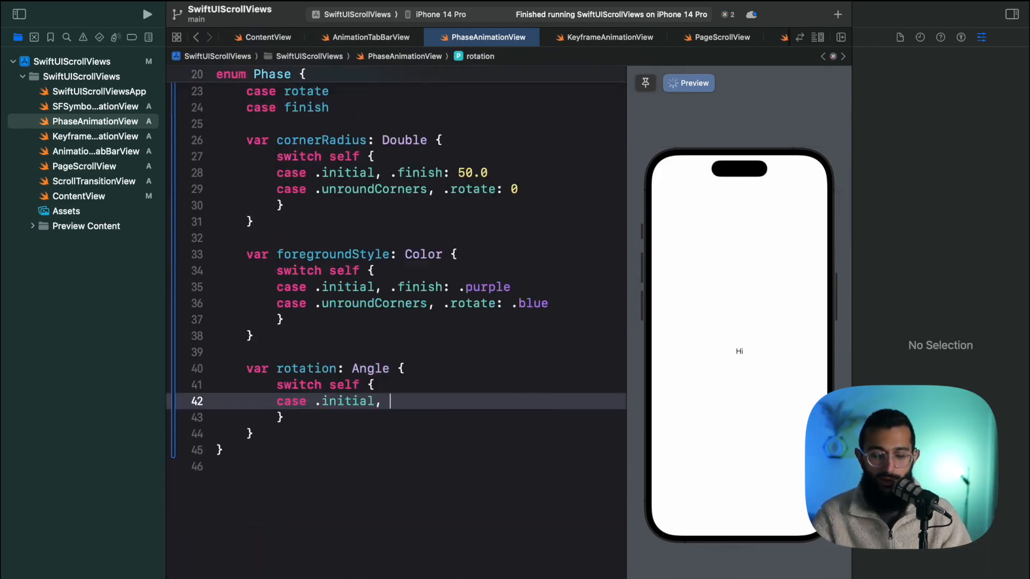
type(".unroundCorners: .degrees(0")
type("case .")
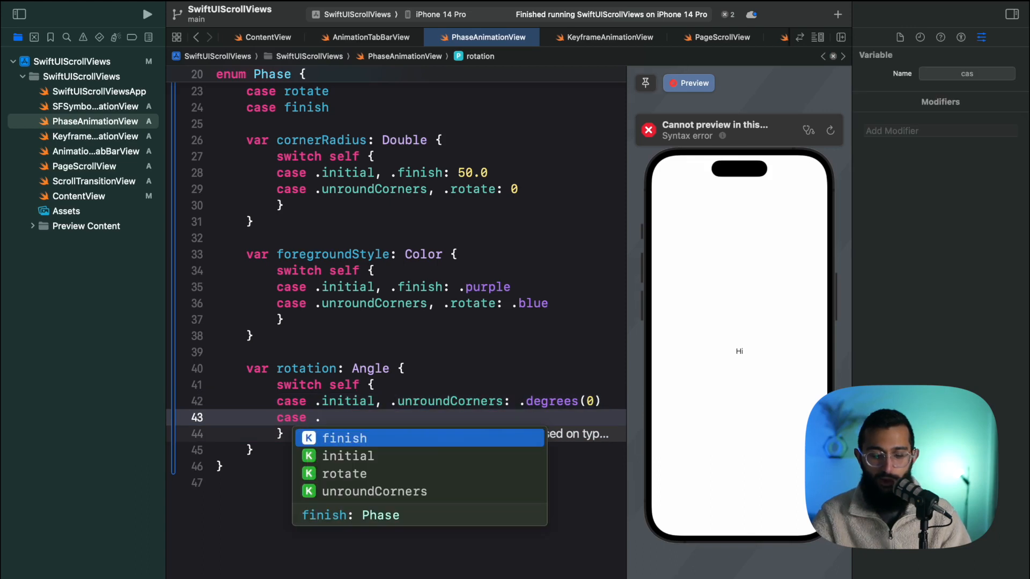
type("rotate, .finish: .degrees(180")
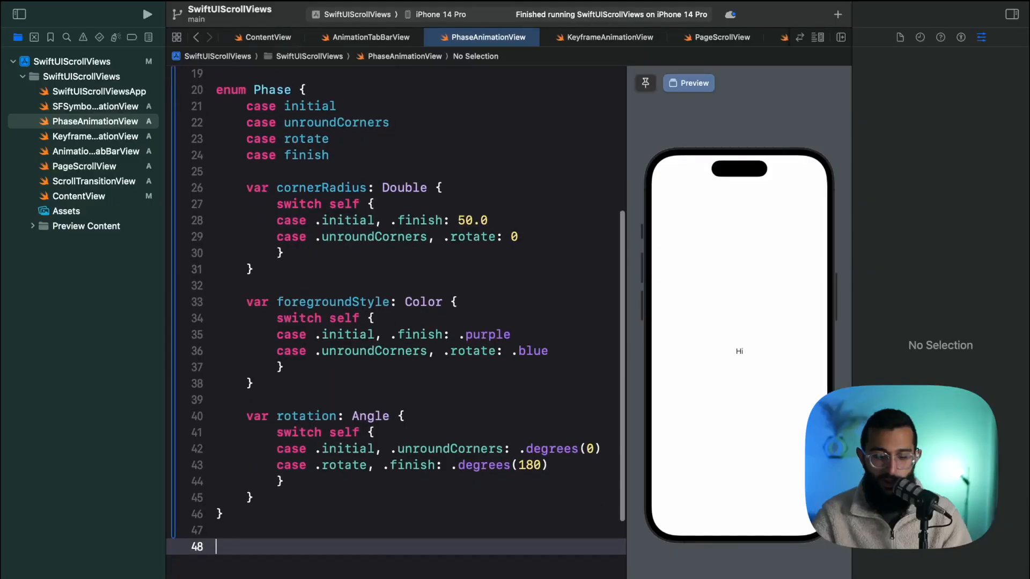
type("struct AnimatedShapeView: View {")
type(".frame(width: 100, height: 100")
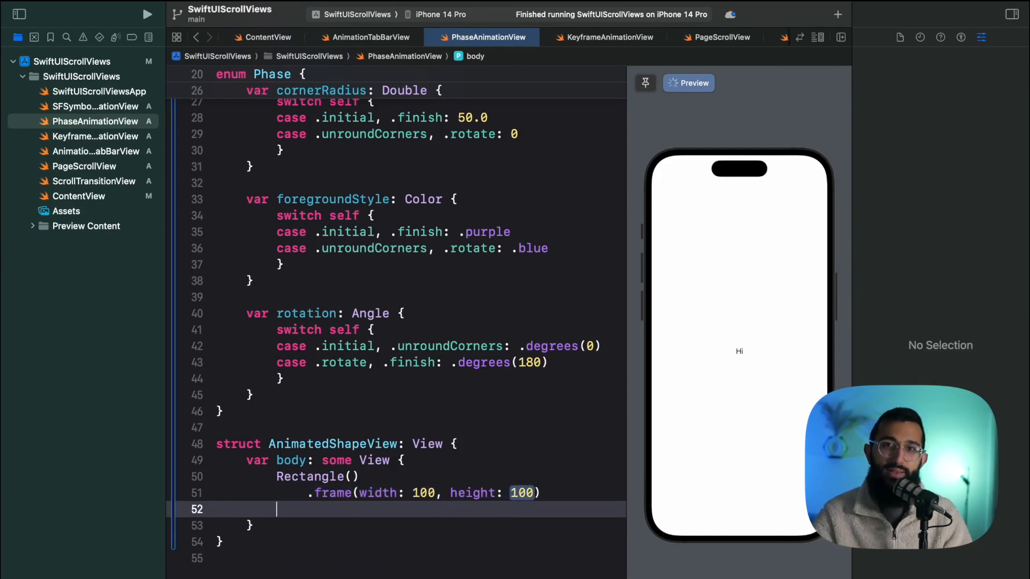
Attach the .phaseAnimator modifier completion to the 100x100 Rectangle
type(".phase")
left_click(260, 74)
type(": CaseIterable")
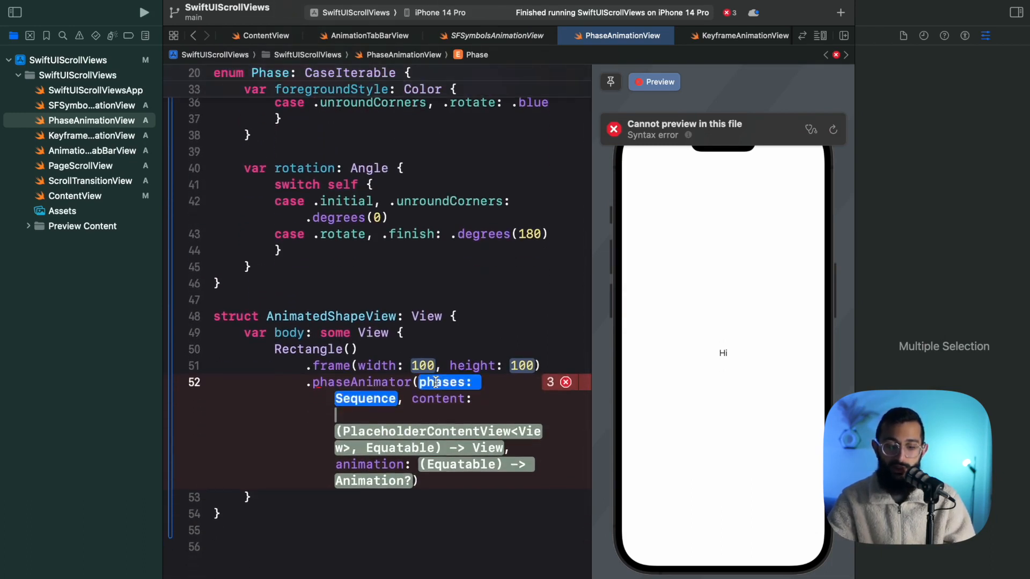
Feed phaseAnimator Phase.allCases and clip content with RoundedRectangle(cornerRadius: phase.cornerRadius)
type("Phase.allCases) { PlaceholderContentView<View>, Equatable in")
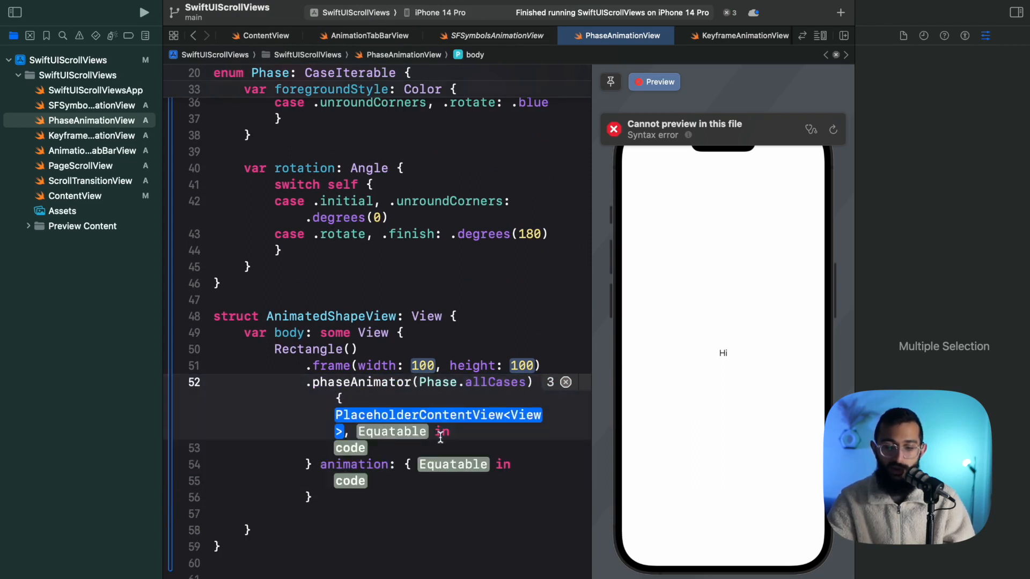
type("content")
type("phas")
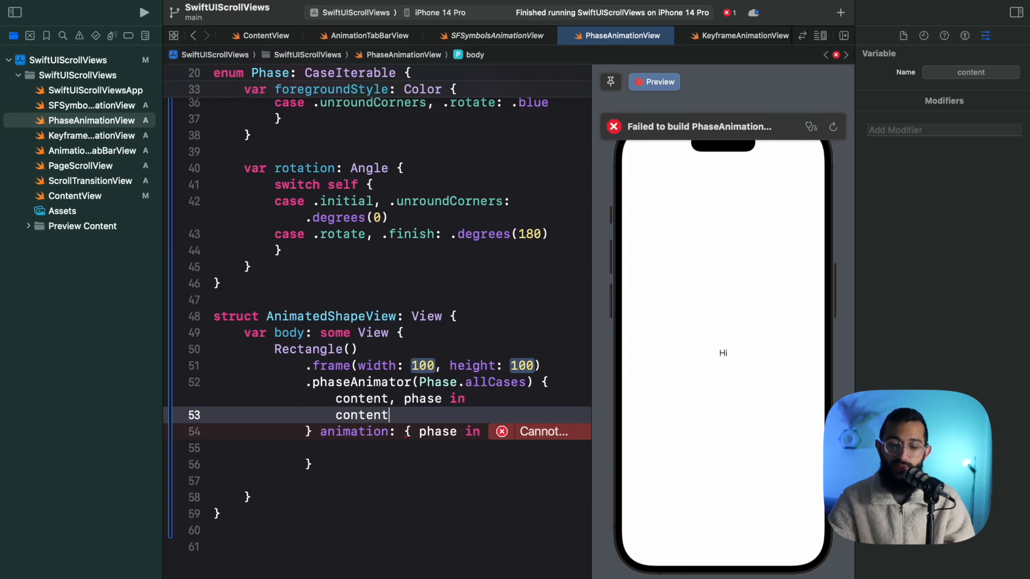
type(".clip")
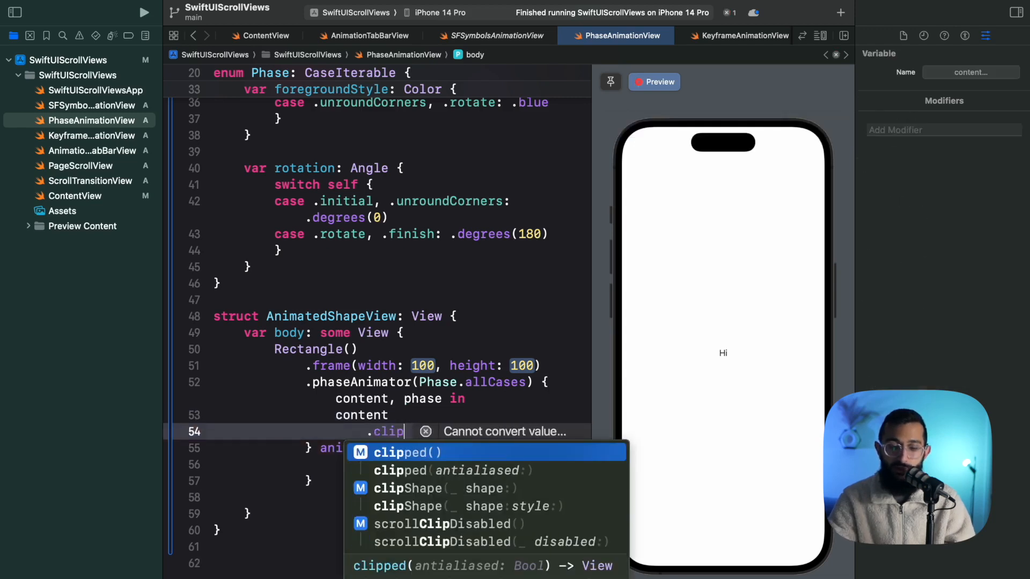
type("s: phase.cornerRadius))")
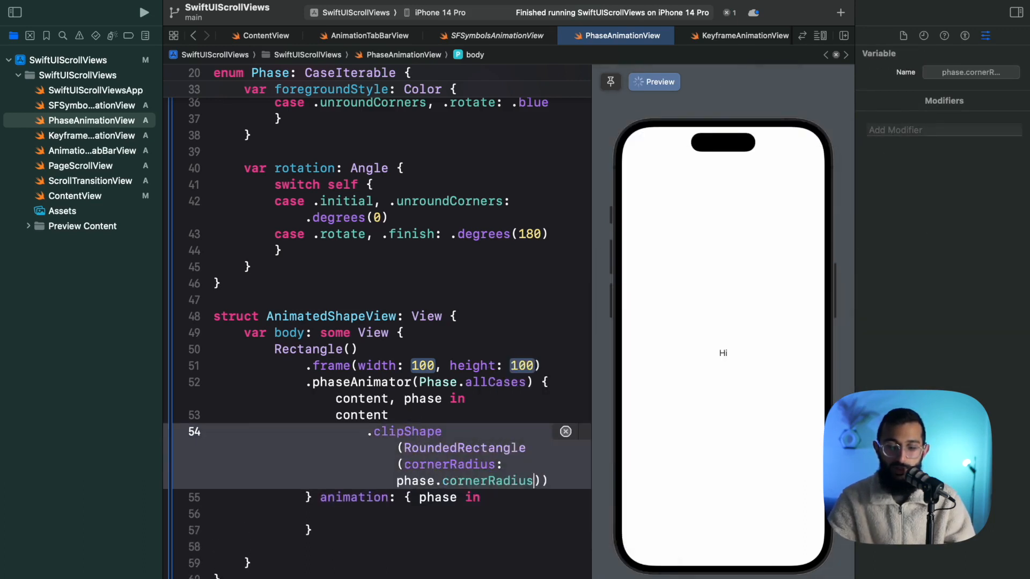
Apply .foregroundStyle(phase.foregroundStyle) and .rotationEffect(phase.rotation) to the content
type(".foregroundStyle(phase.foregroundStyle")
type(".rotationEffect(")
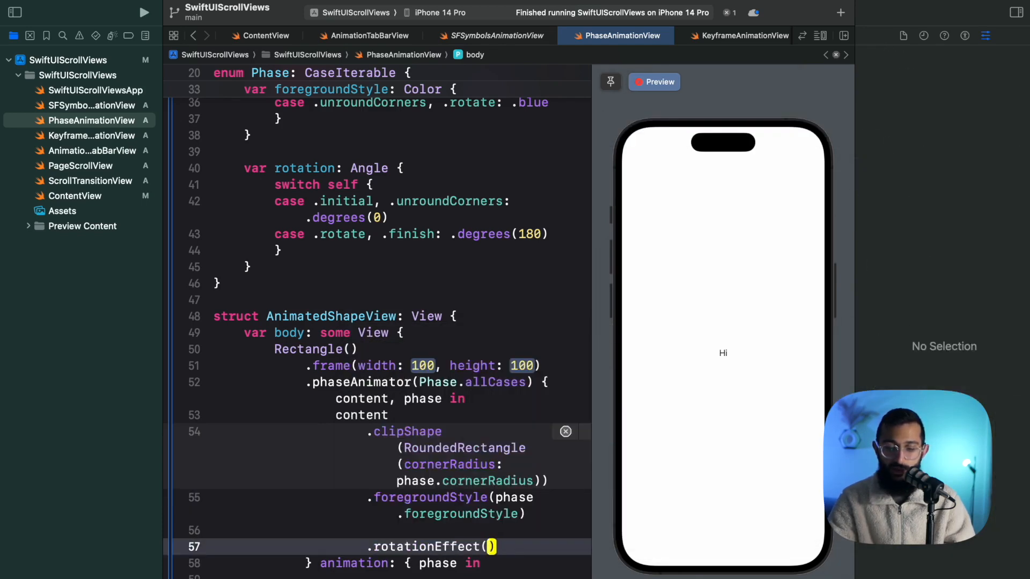
type("phase.rotation")
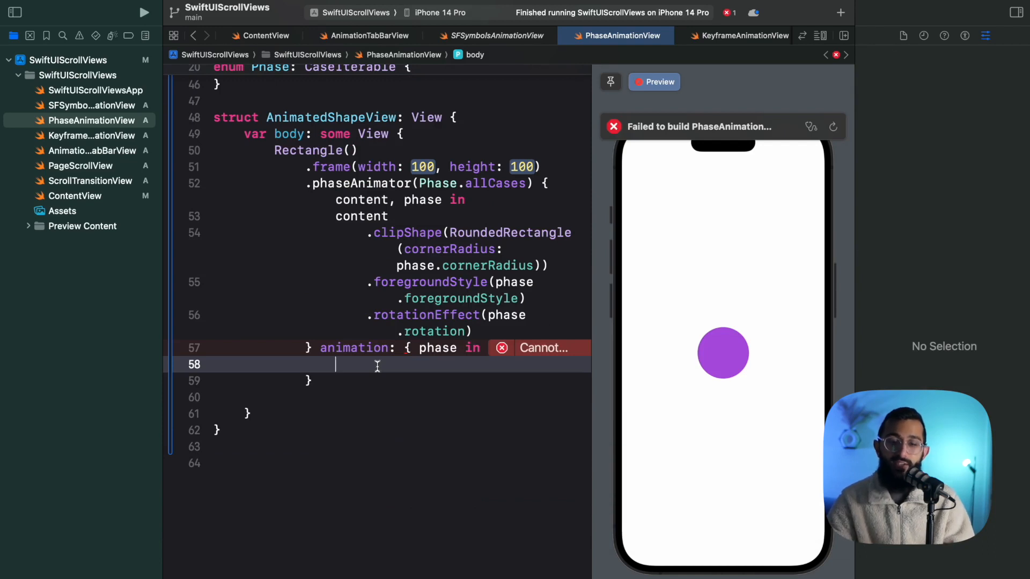
Switch on phase: .spring(duration: 0.3) for .initial/.unroundCorners and .spring(duration: 0.8) for .rotate
type("switch phase {")
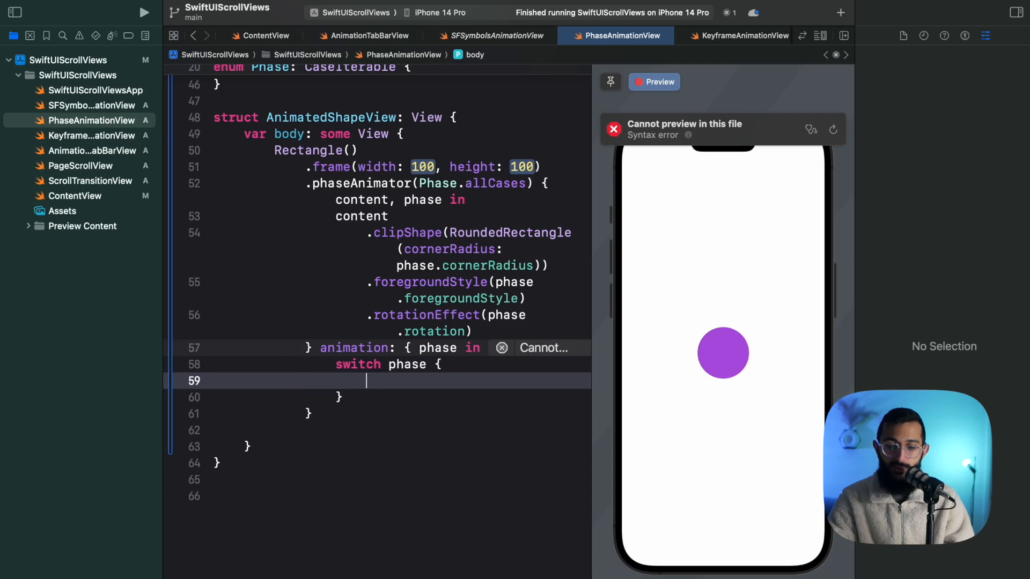
type(".in")
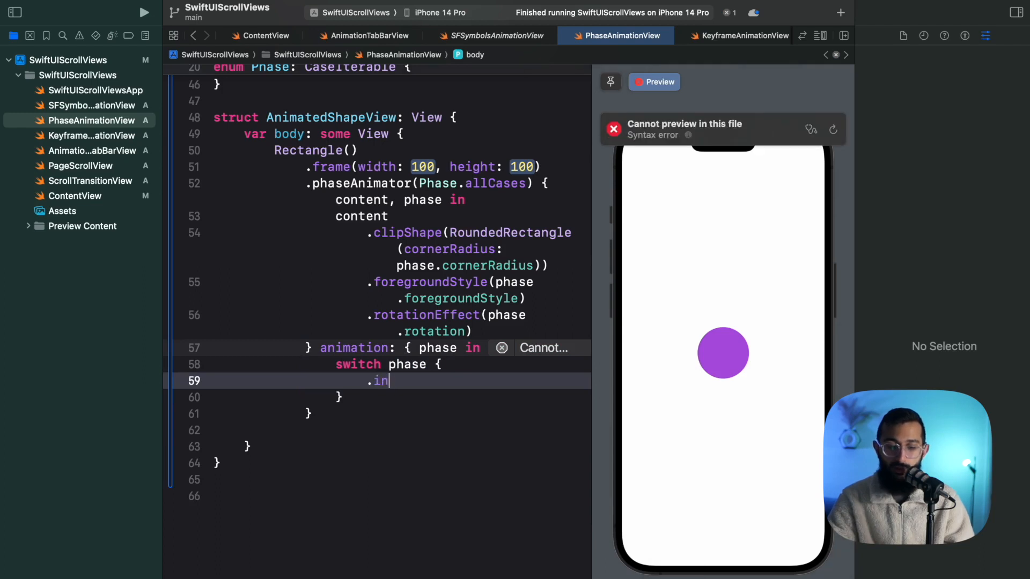
type("case .initial, .unroundCorners: .spring(duration: 0.3")
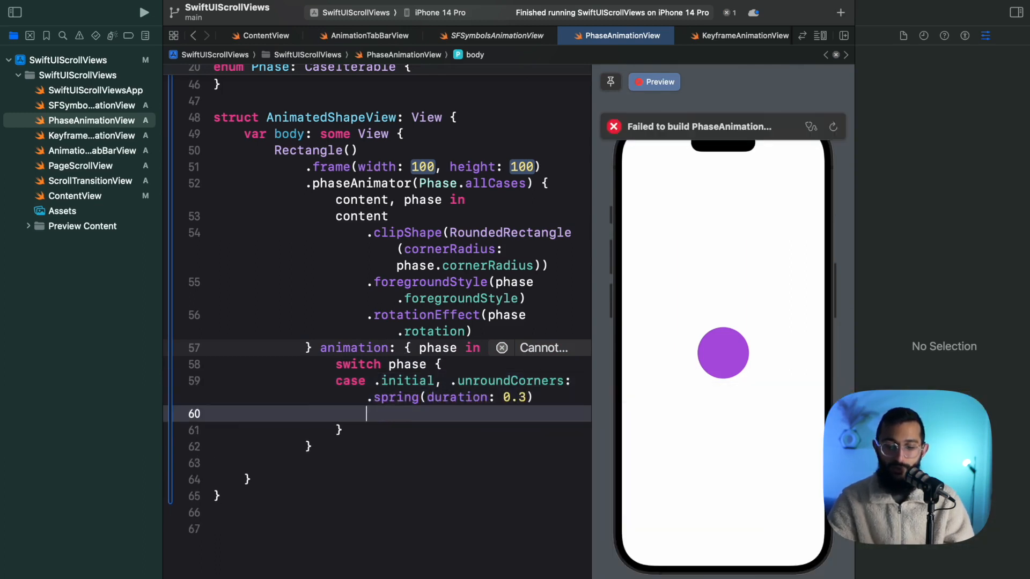
type("case .rotate: .")
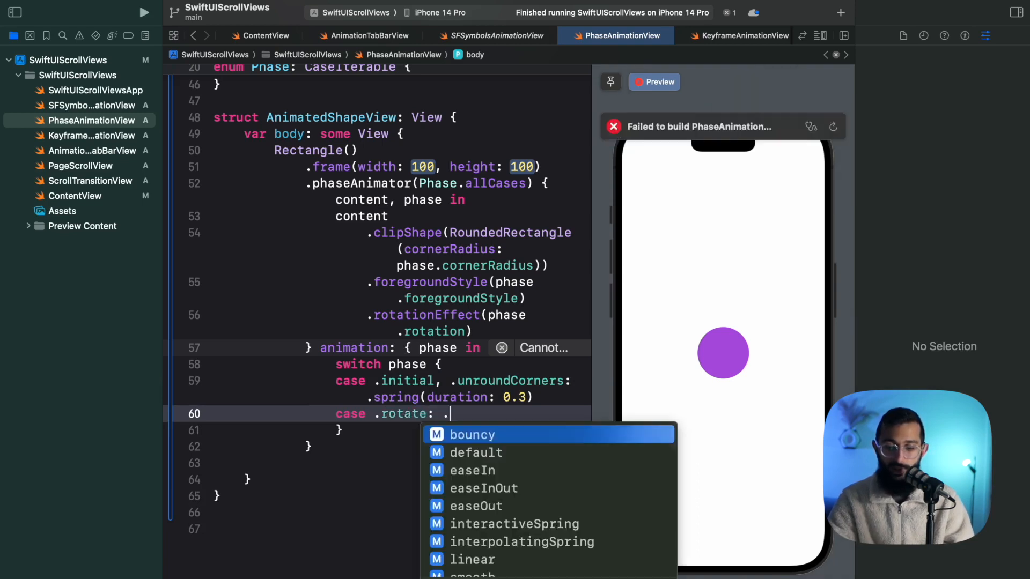
type("sprindur")
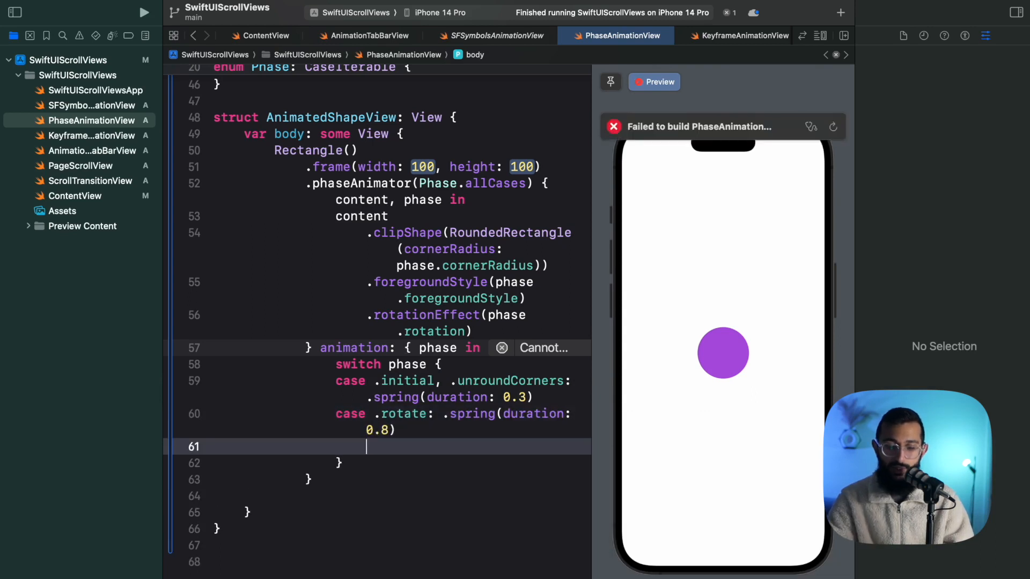
Give the .finish case an .easeInOut(duration:) animation from autocomplete
type("case .finish:")
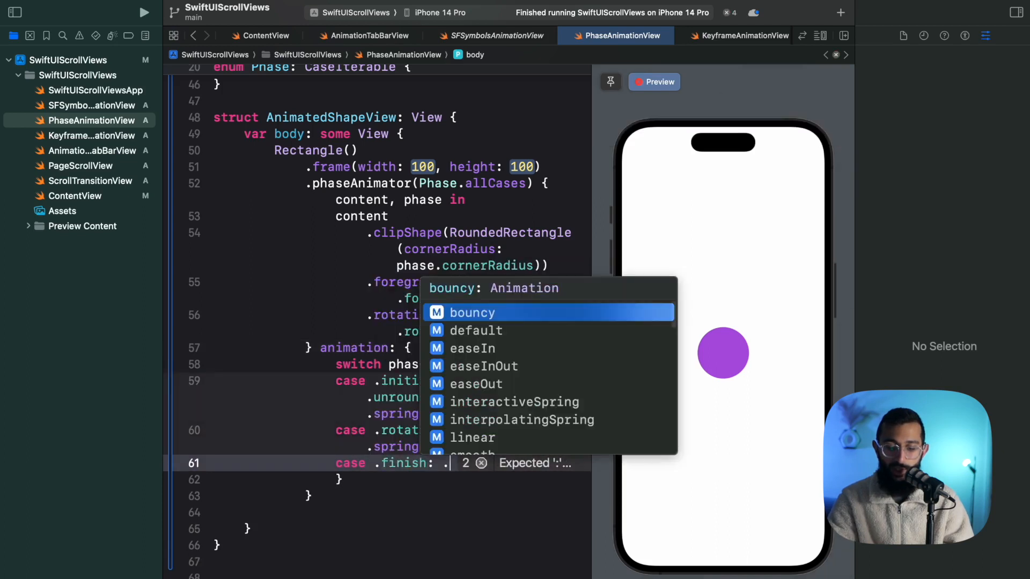
type(".eas")
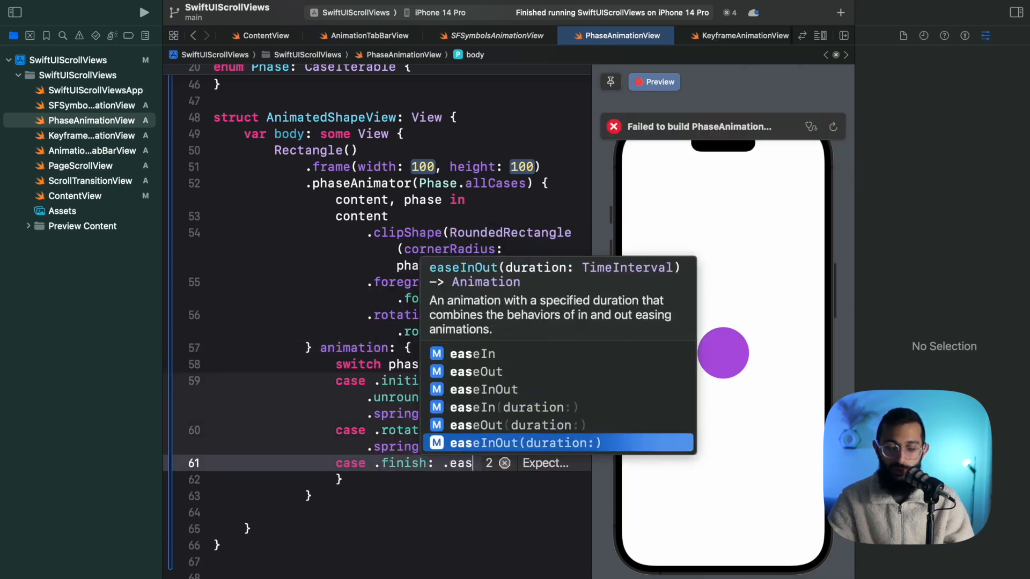
left_click(524, 444)
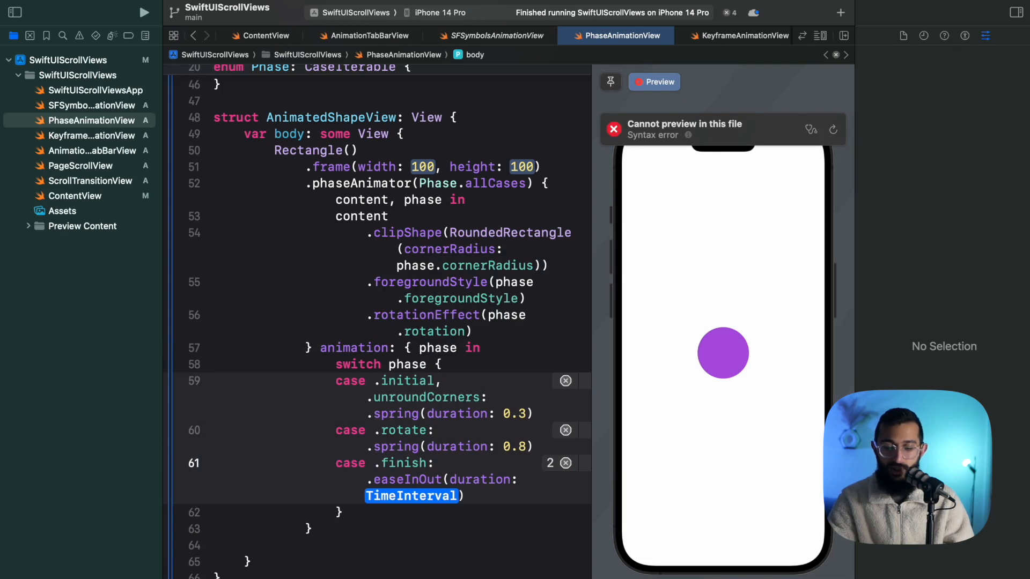